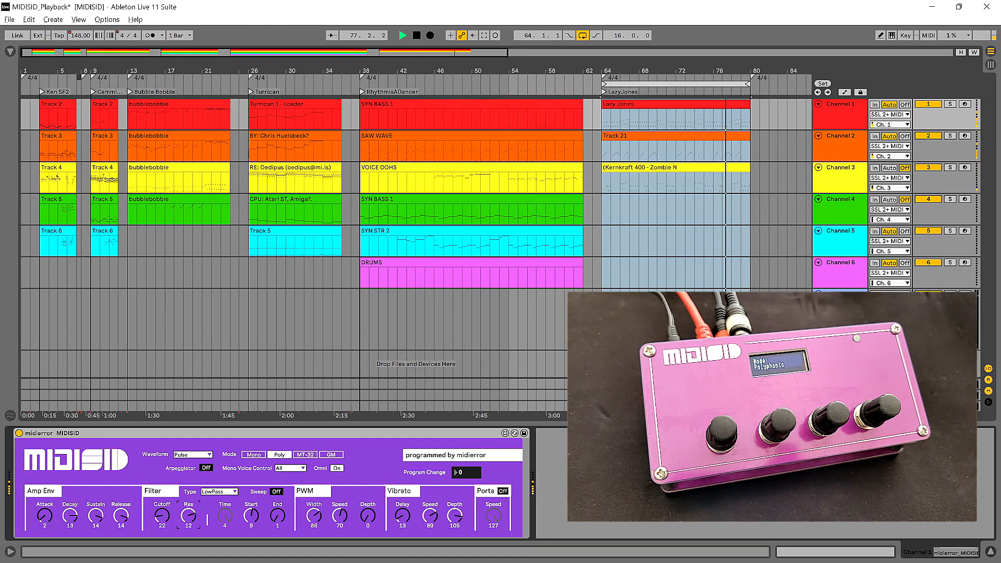
Enable the MIDISID filter sweep with start 11 and time 2.
{"action": "left_click", "coordinate": [276, 491]}
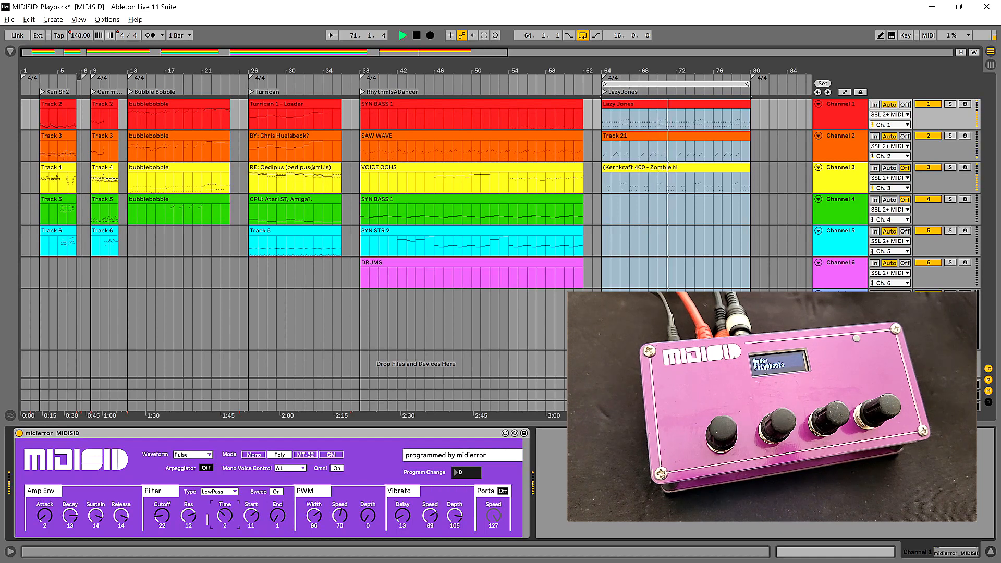
Audition the Tri and Pulse waveforms, then settle the MIDISID oscillator on Noise.
{"action": "left_click", "coordinate": [204, 454]}
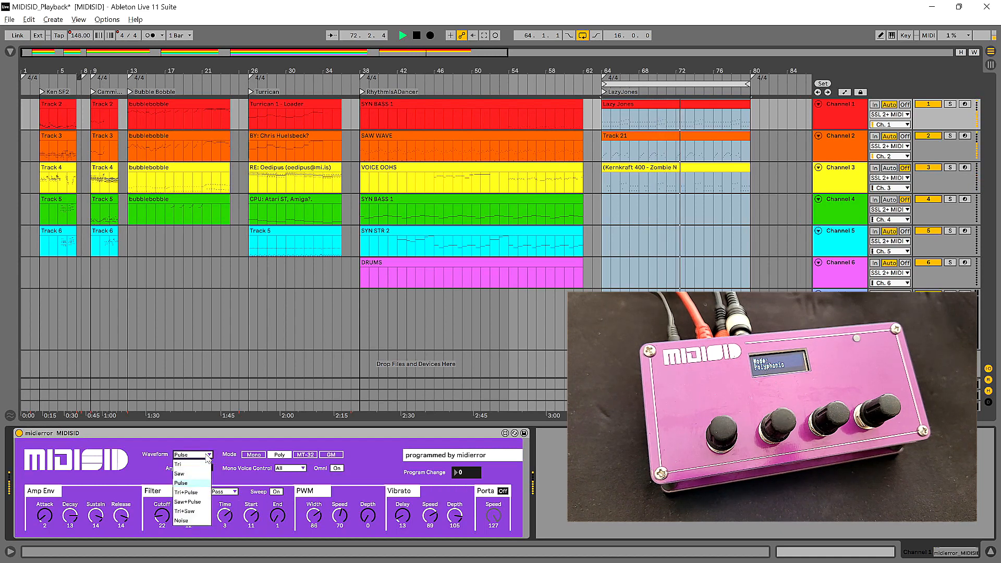
{"action": "left_click", "coordinate": [178, 463]}
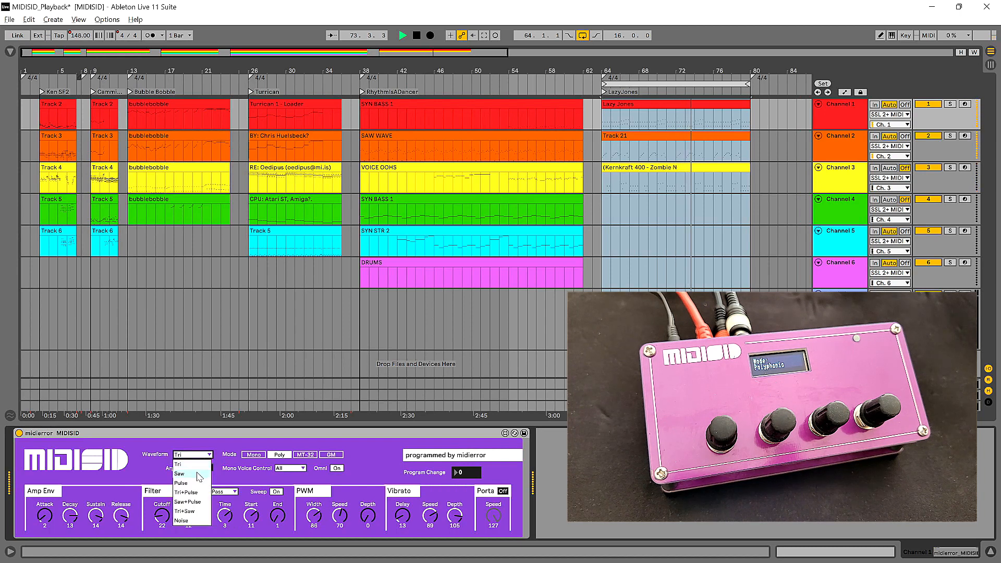
{"action": "left_click", "coordinate": [181, 482]}
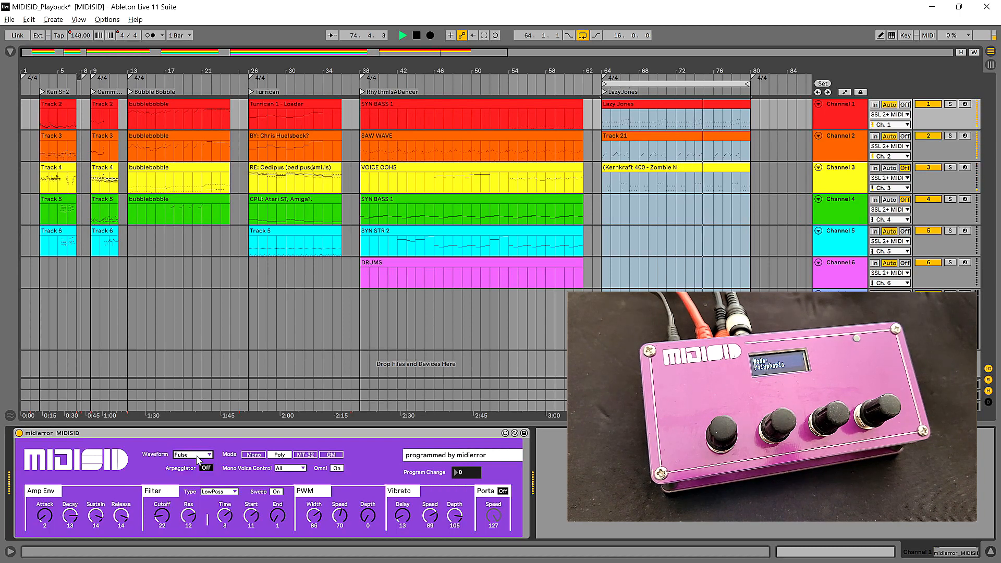
{"action": "left_click", "coordinate": [210, 454]}
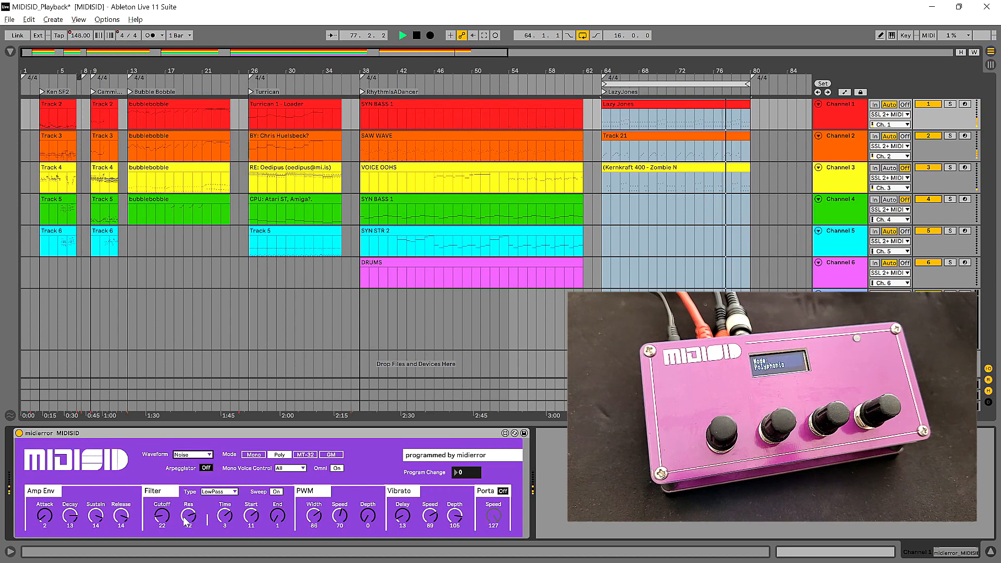
Recall MIDISID program 28, a mono pulse patch with new filter, PWM and vibrato.
{"action": "left_click", "coordinate": [191, 455]}
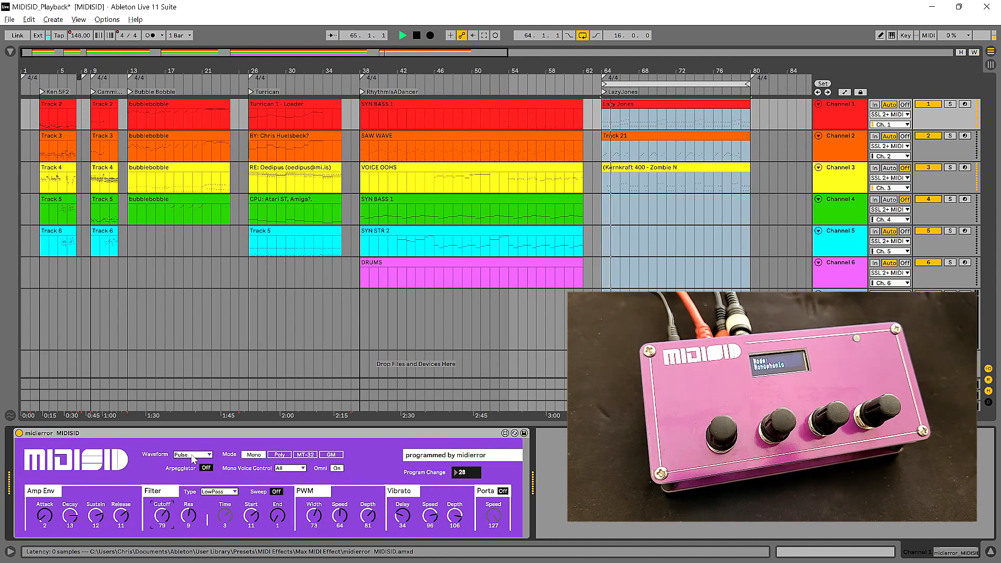
Turn sweep on, widen and slow the PWM, slow the vibrato, and return the waveform to Pulse.
{"action": "left_click", "coordinate": [192, 454]}
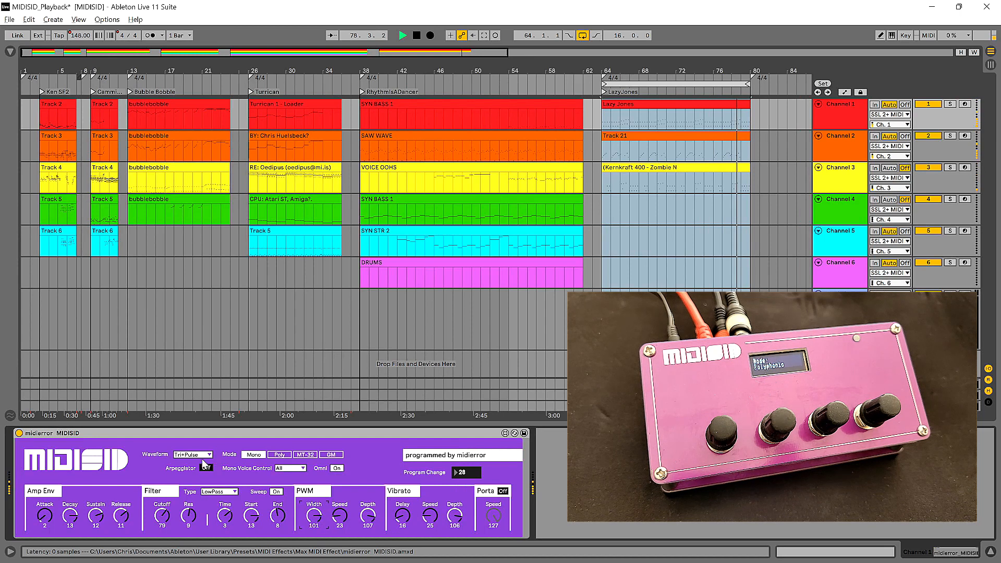
{"action": "left_click", "coordinate": [192, 455]}
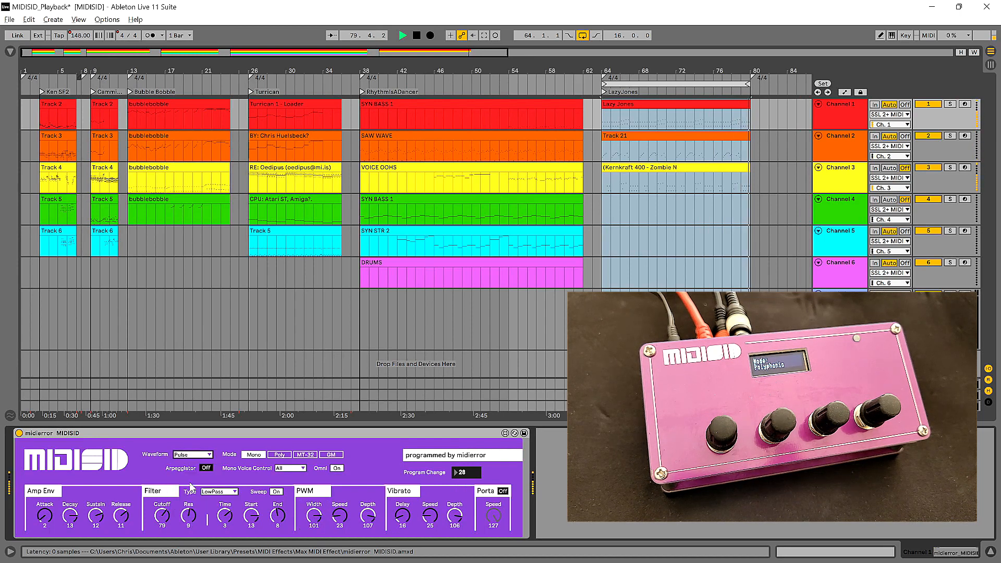